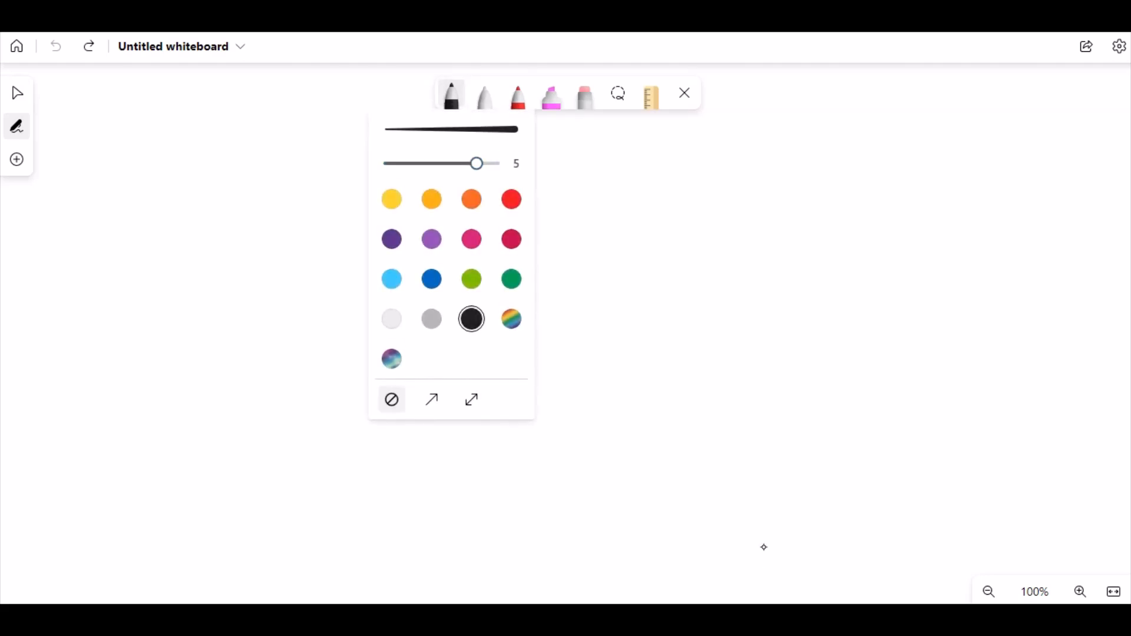
Step: Dismiss the ink thickness and colour flyout, leaving the eraser active on an empty board
left_click_drag(476, 163, 408, 163)
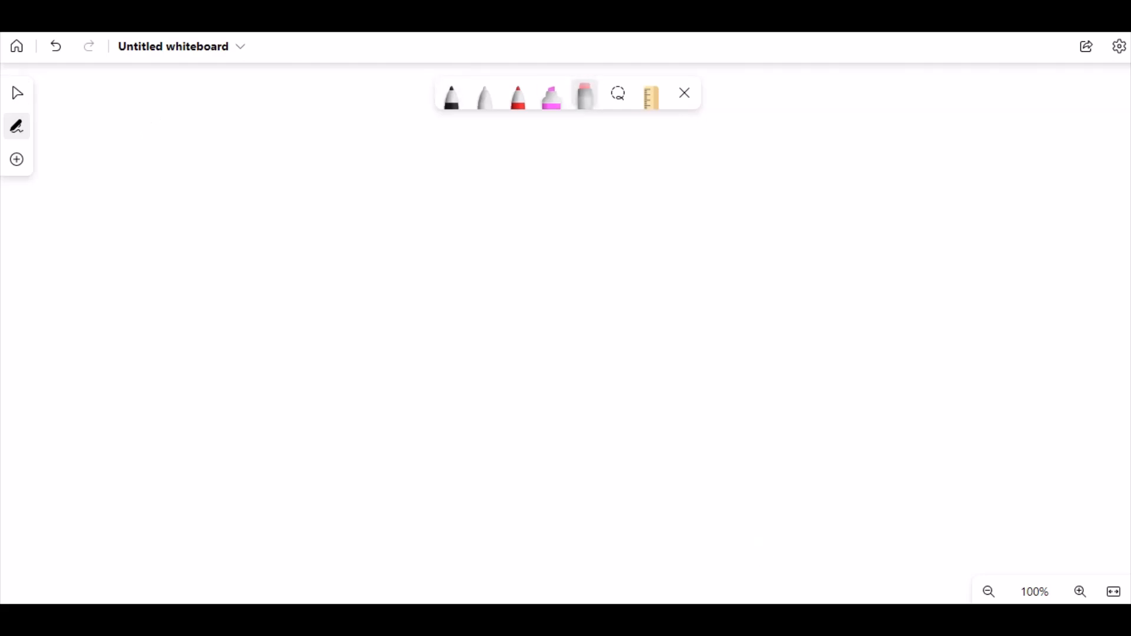
left_click(450, 95)
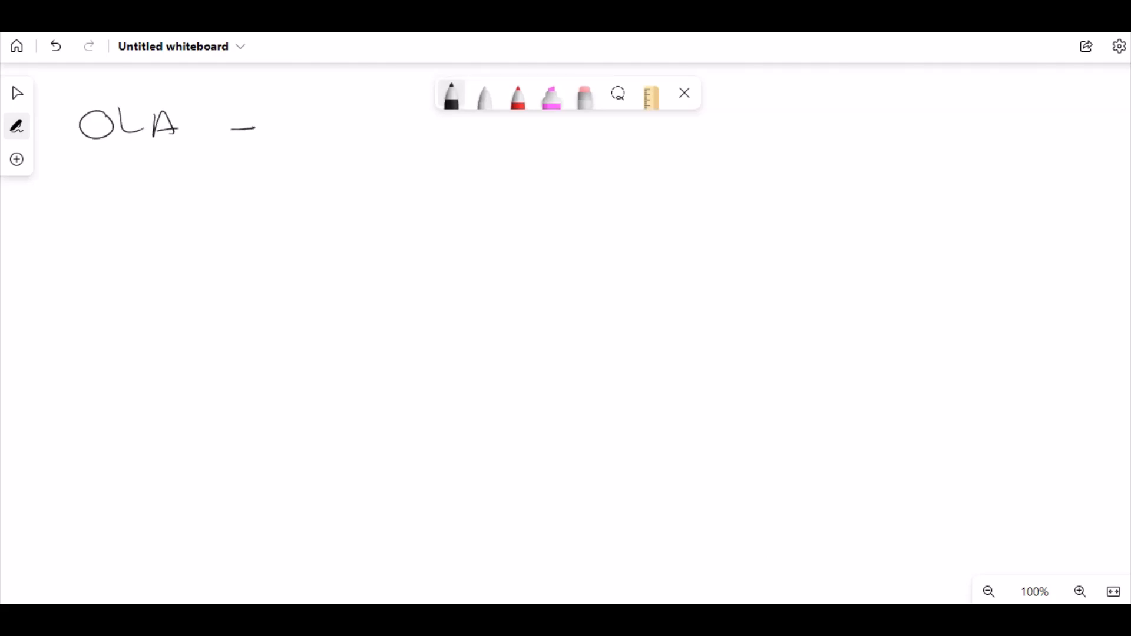
left_click_drag(231, 128, 271, 127)
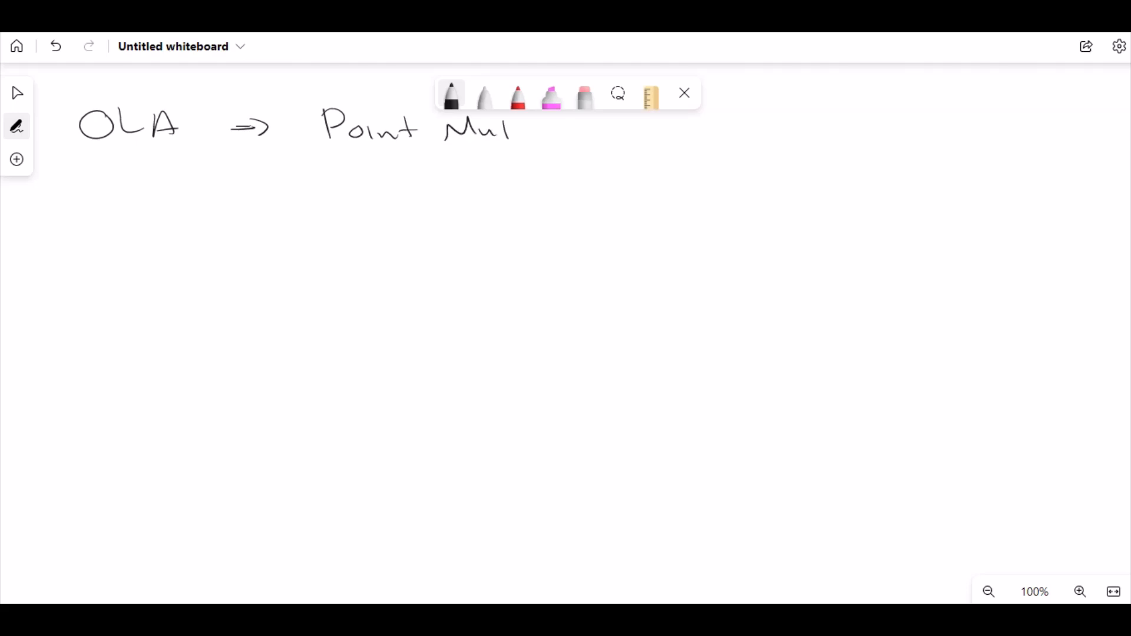
left_click_drag(498, 129, 595, 133)
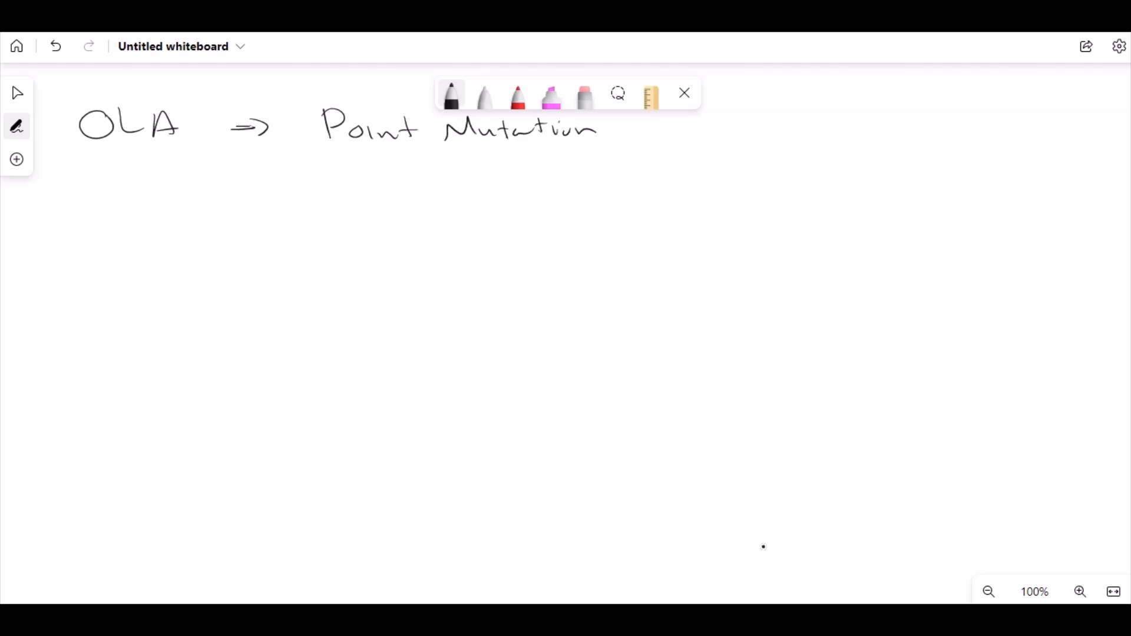
left_click_drag(68, 256, 173, 259)
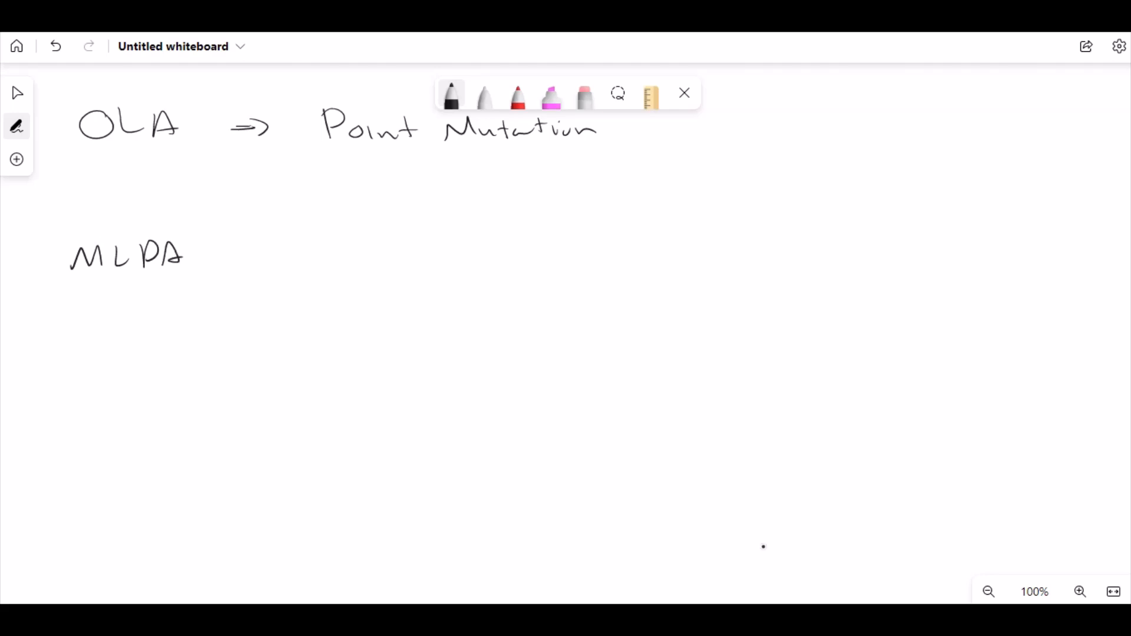
left_click_drag(245, 252, 279, 242)
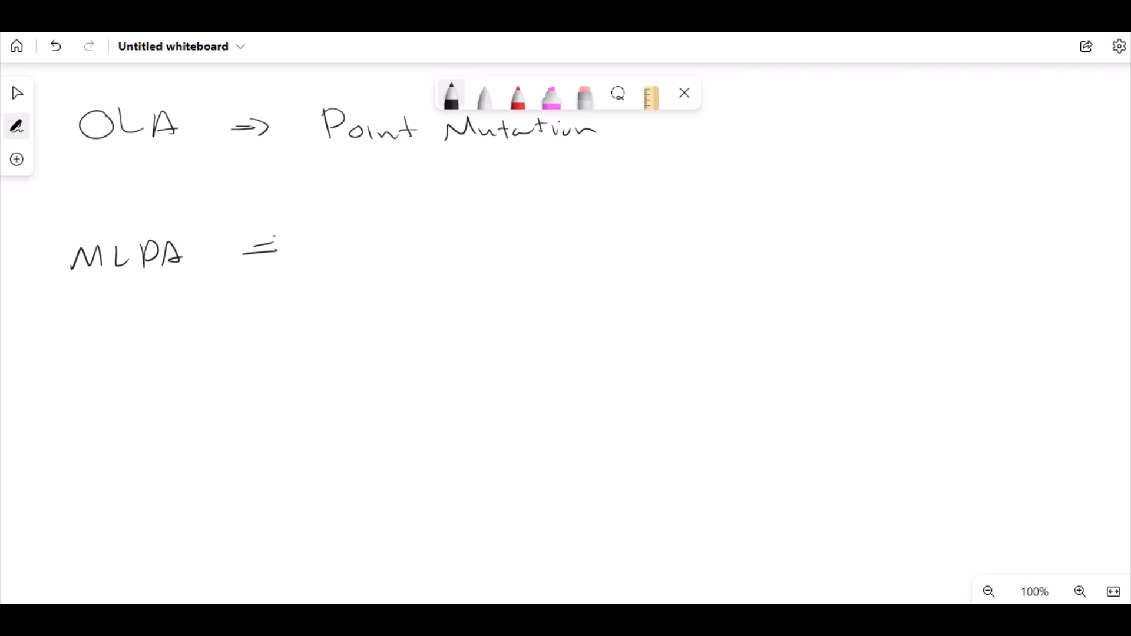
left_click_drag(253, 249, 293, 248)
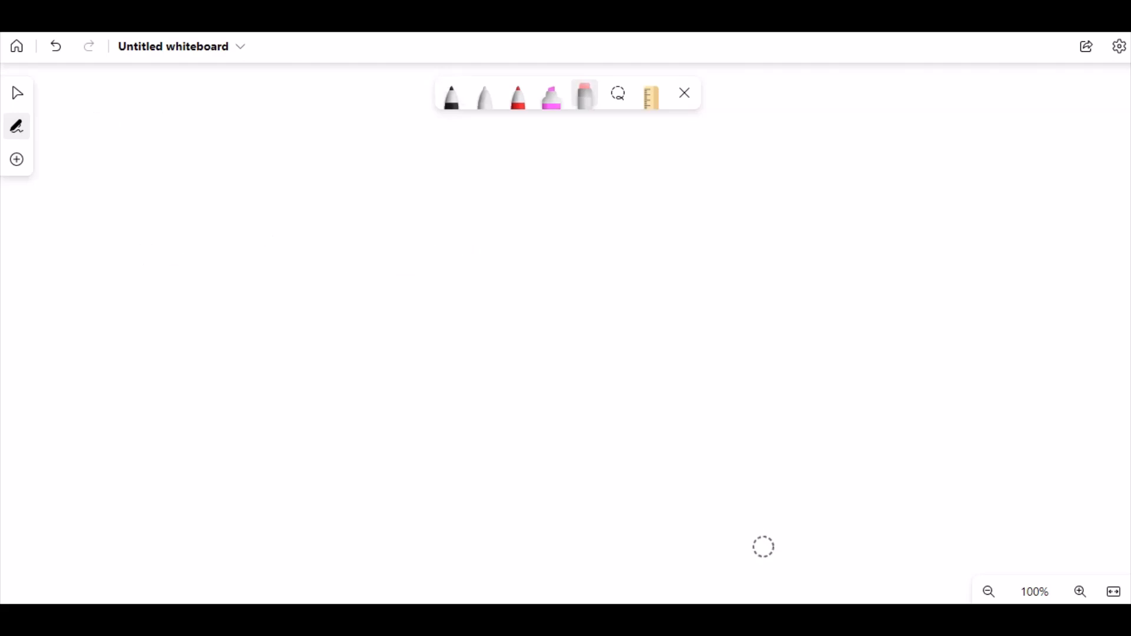
Step: Draw two black strand lines labelled W with base A and M with base T
left_click_drag(199, 219, 340, 218)
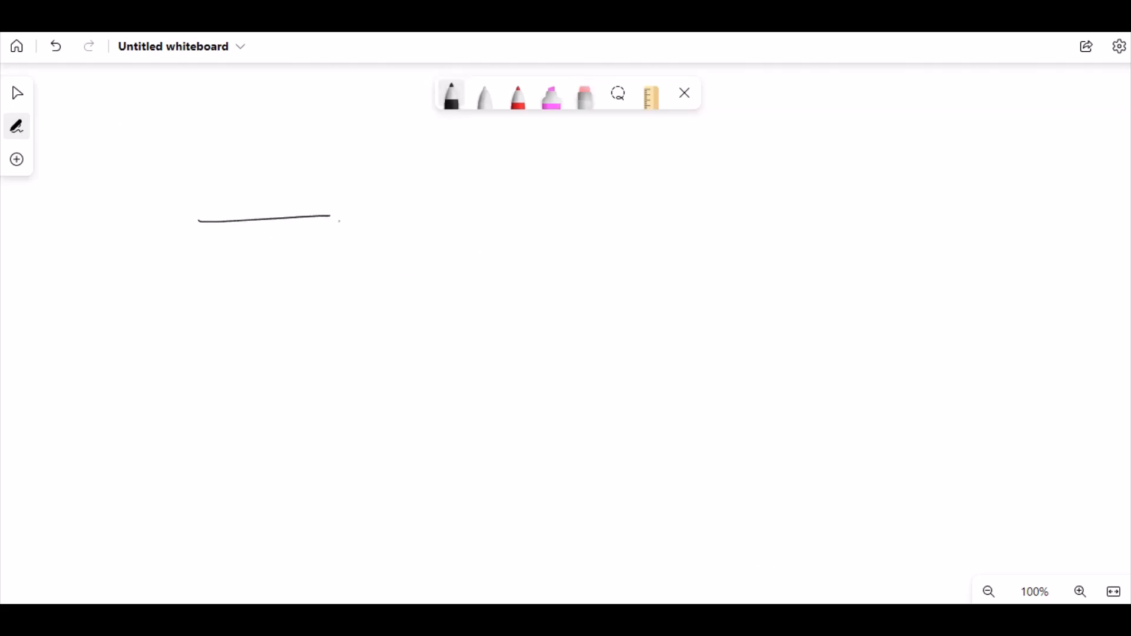
left_click_drag(367, 213, 629, 210)
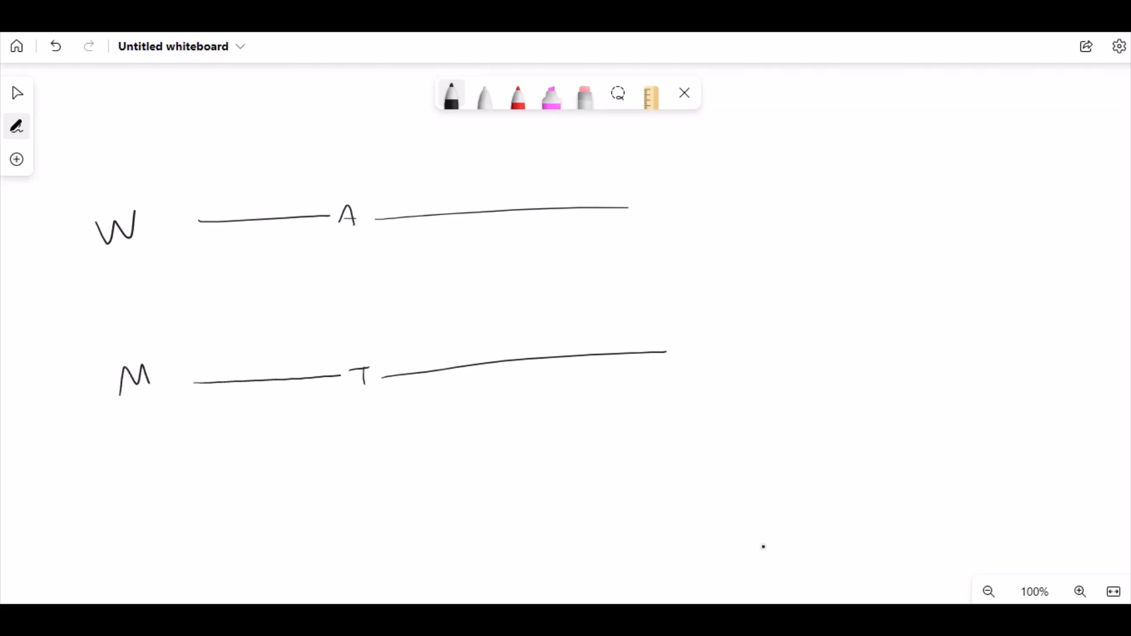
left_click(452, 94)
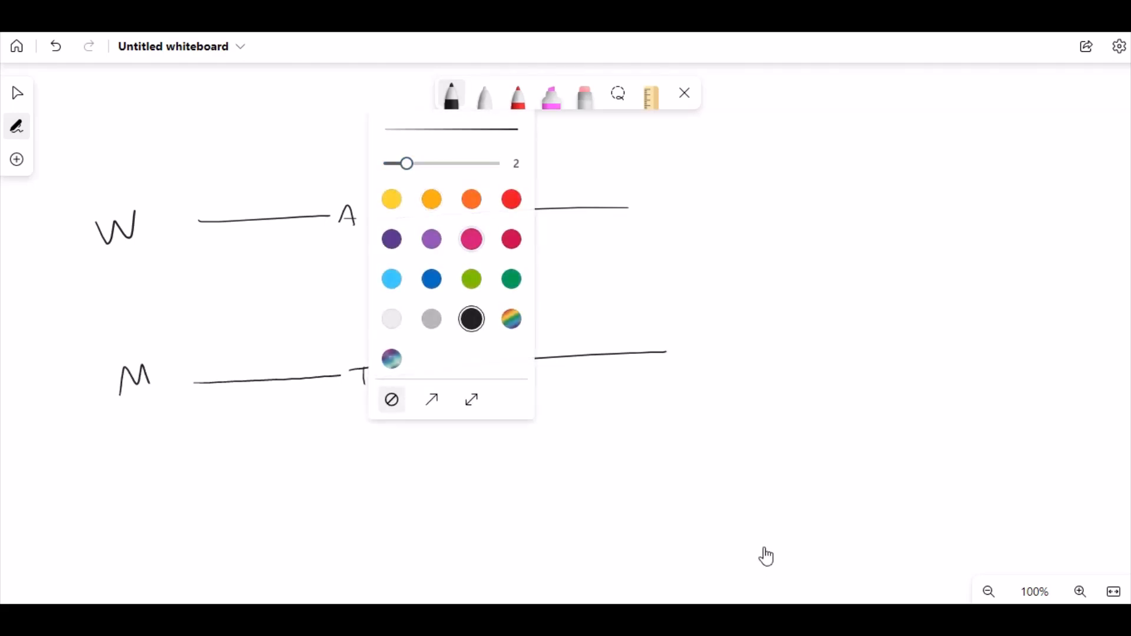
left_click(472, 239)
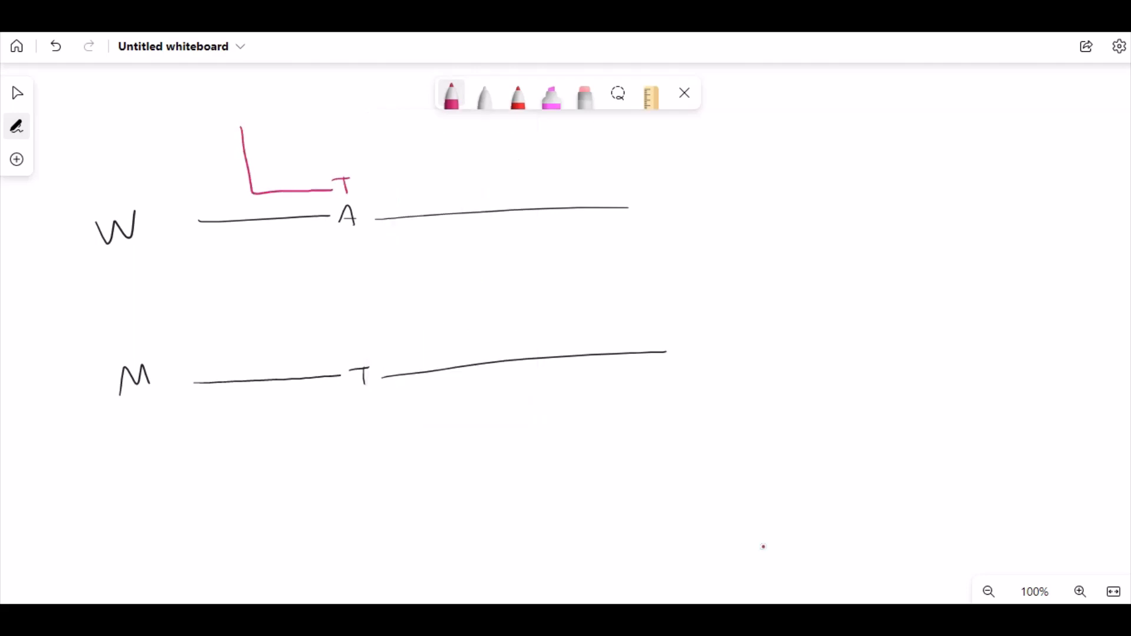
Step: Draw pink T-ended probes above both strands and a red arrow pointing down at the mutant probe
left_click_drag(378, 190, 451, 112)
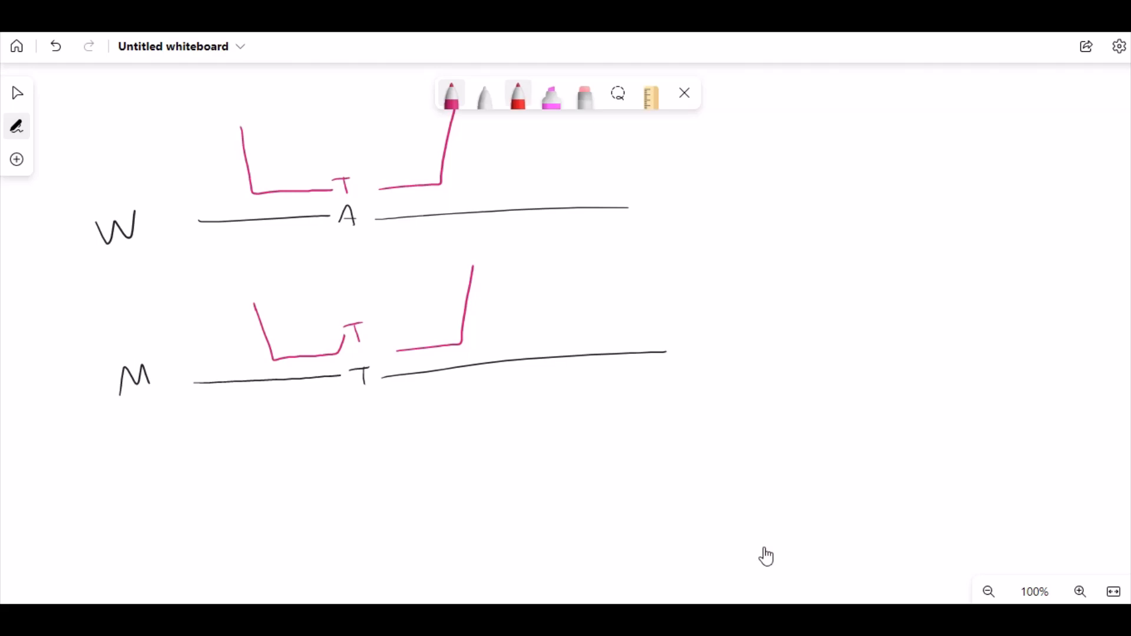
left_click_drag(296, 252, 317, 306)
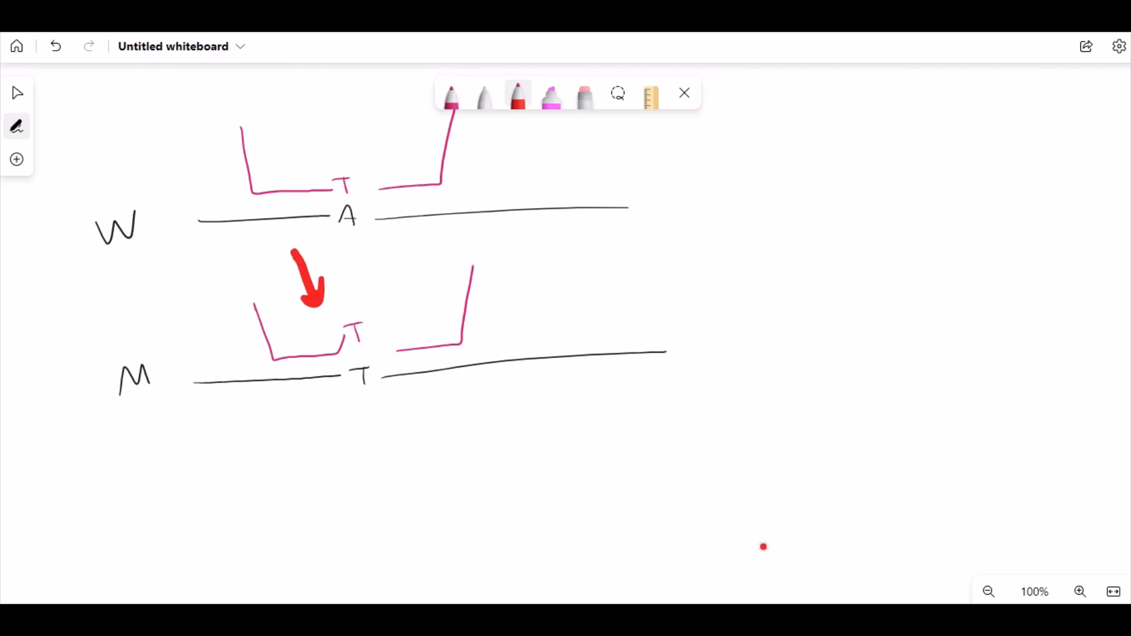
left_click(449, 94)
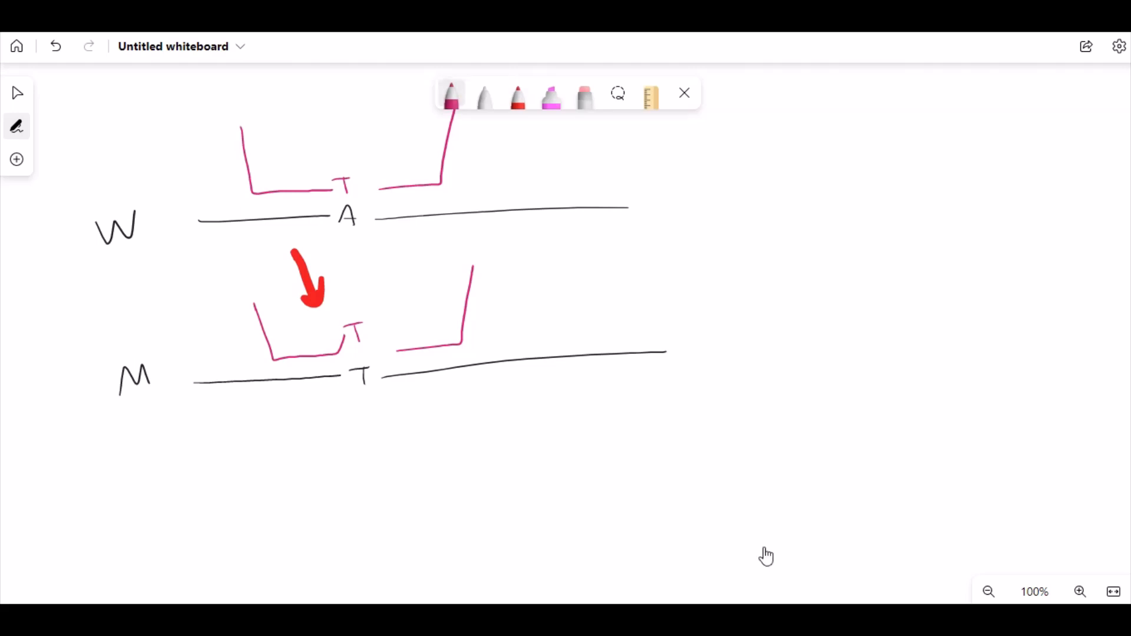
Step: Switch to black ink and circle the matching T–T pair on the mutant strand
left_click(450, 95)
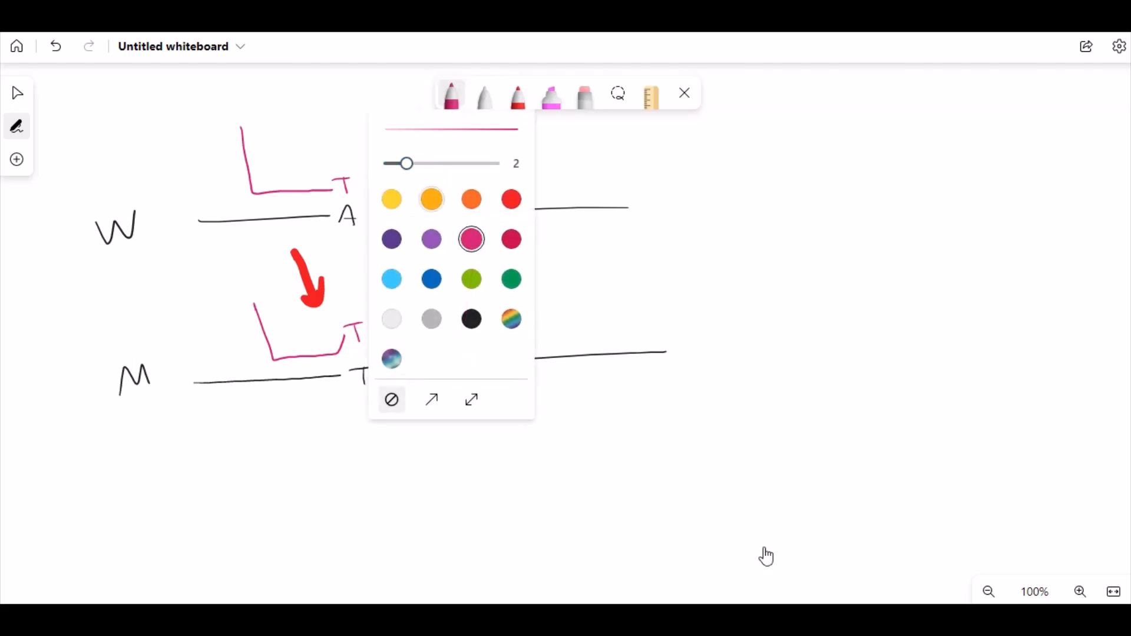
mouse_move(431, 199)
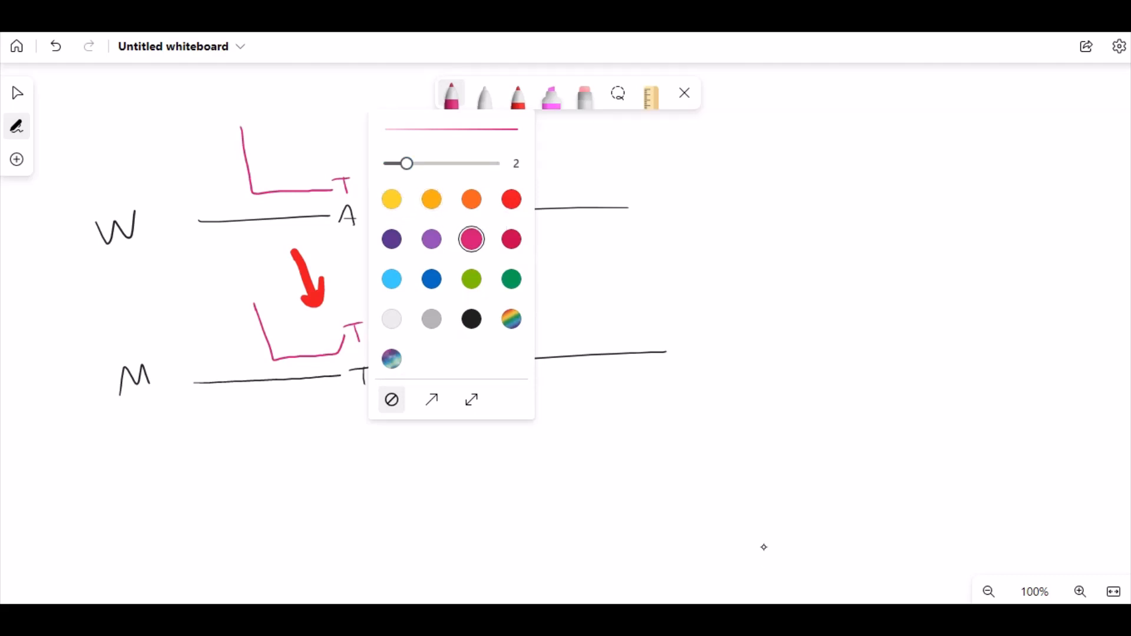
left_click(471, 319)
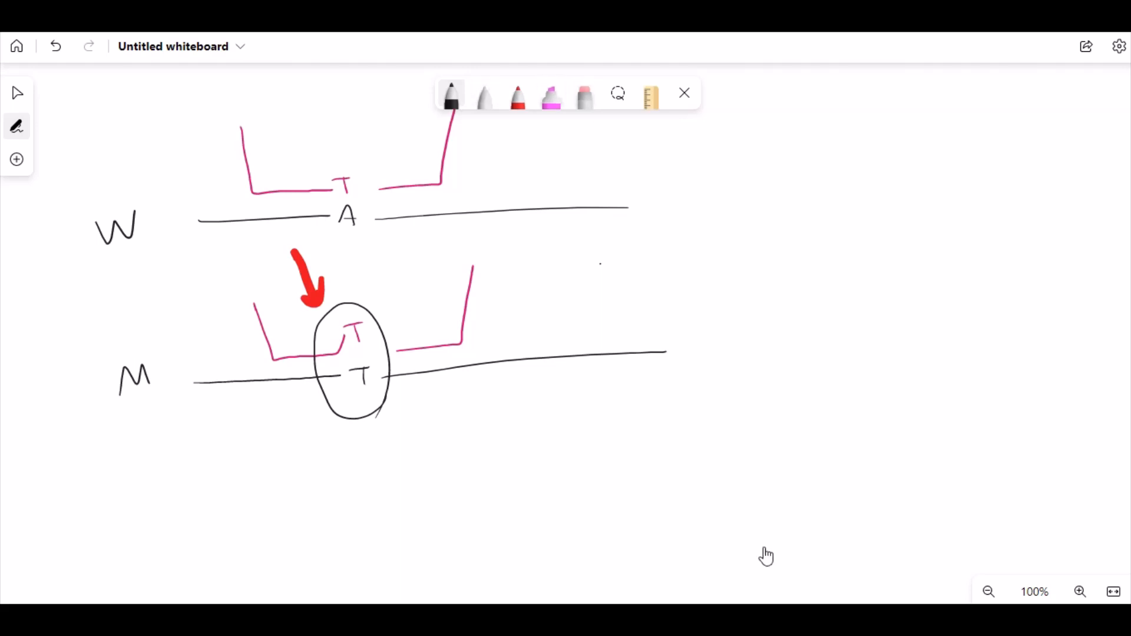
mouse_move(764, 546)
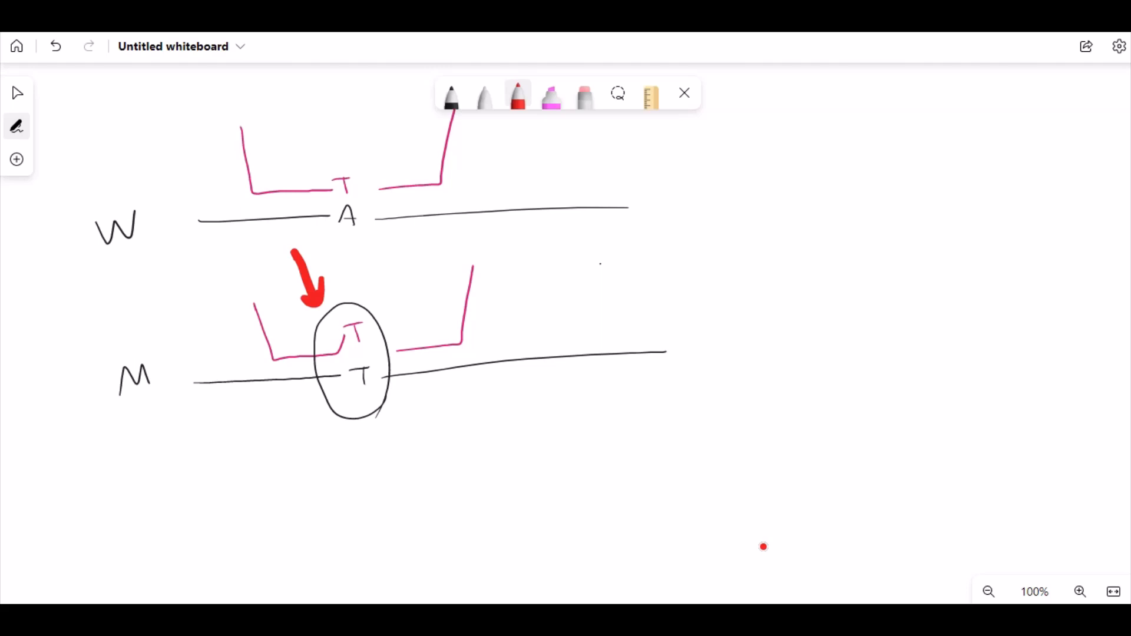
Step: Mark the wild-type probe's T–A mismatch with a red bar and red arrow
left_click_drag(329, 191, 387, 188)
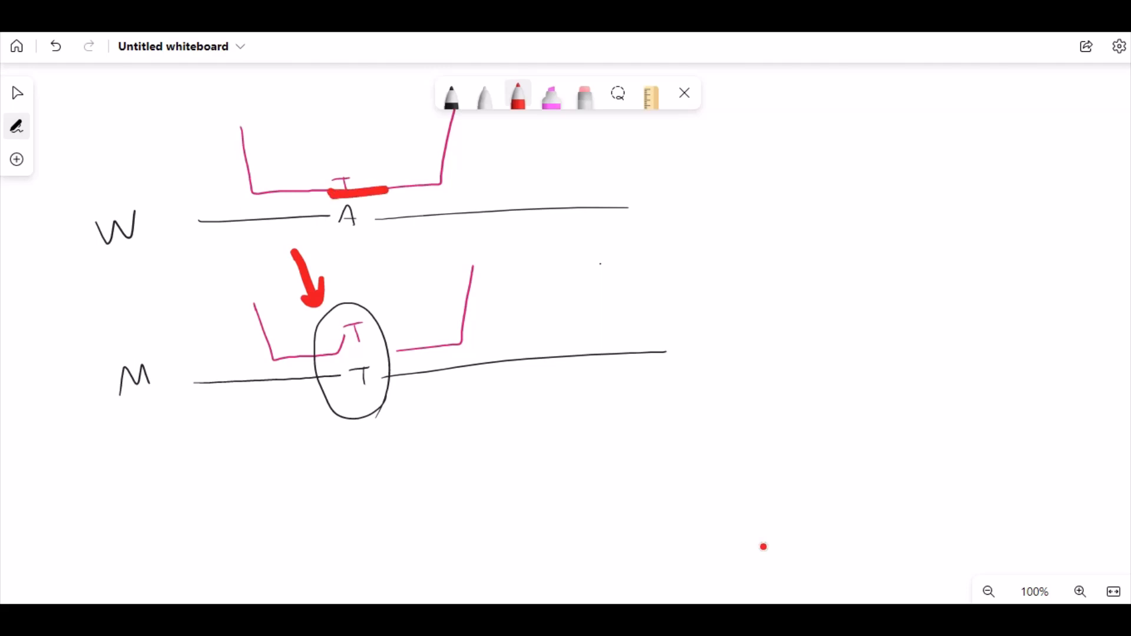
left_click_drag(307, 109, 339, 166)
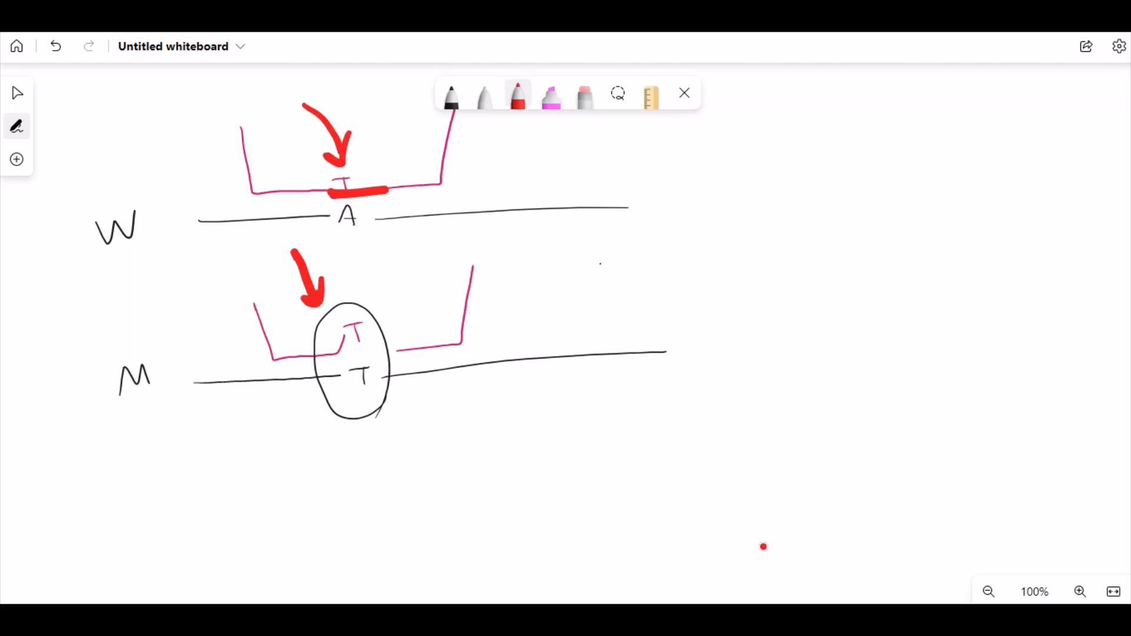
left_click(450, 94)
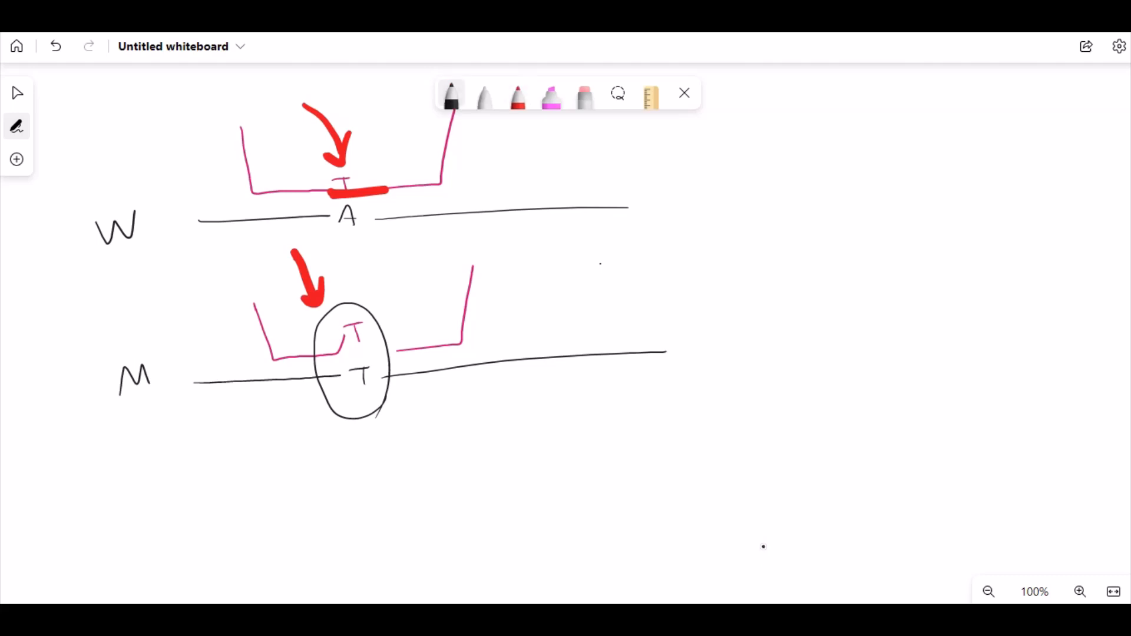
Step: Remove the mutant-strand circle and draw black double arrows between the strands
left_click_drag(444, 231, 451, 268)
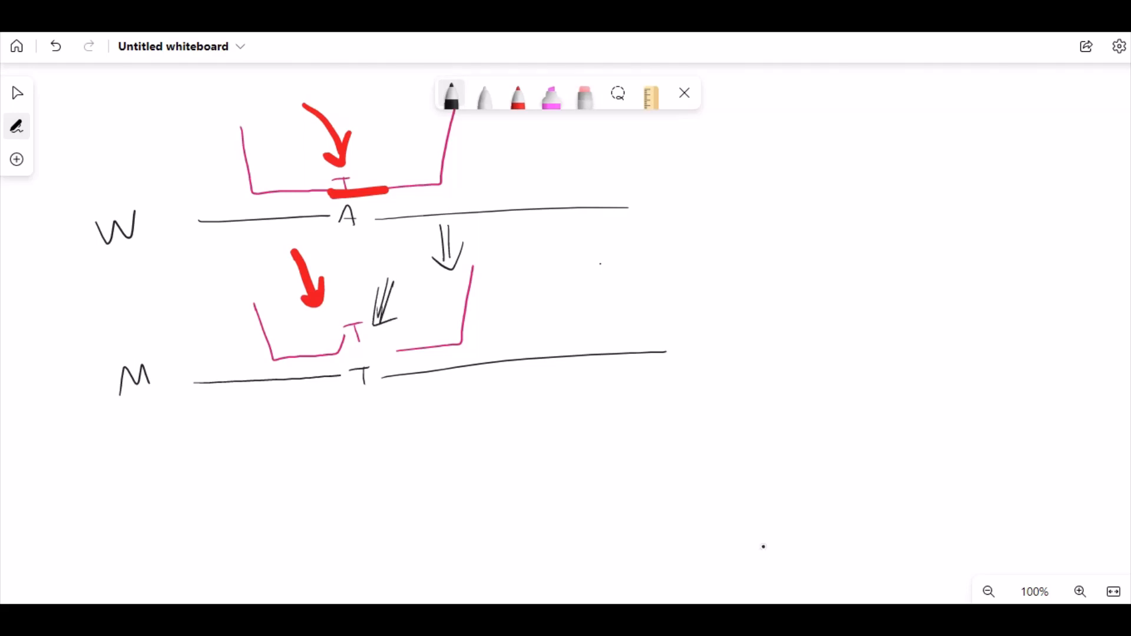
left_click(450, 92)
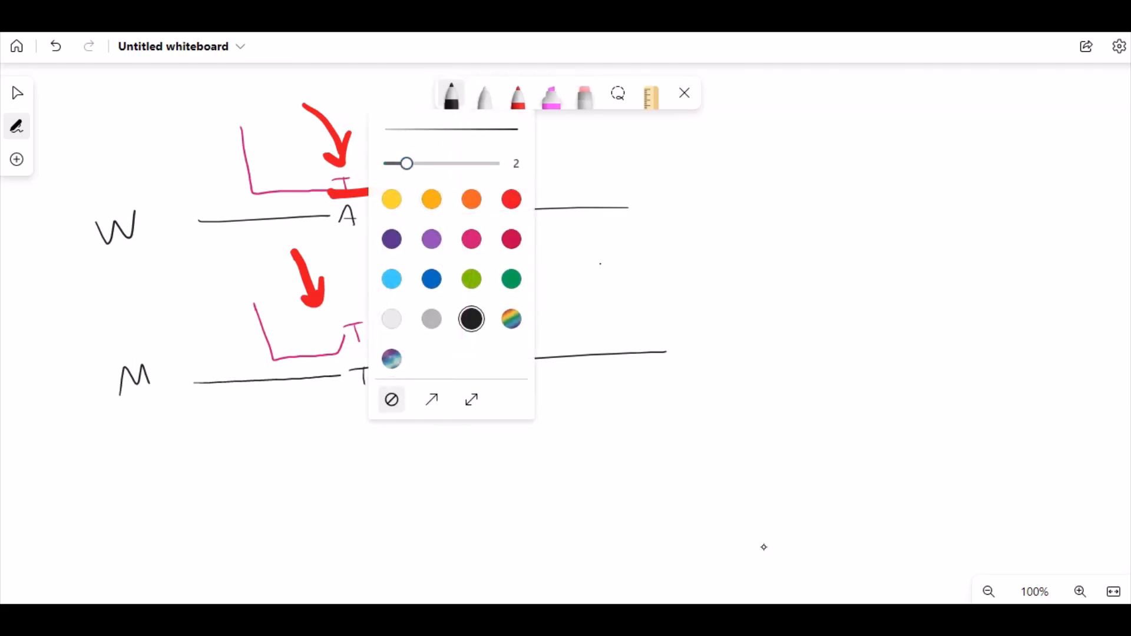
Step: Draw a new wild-type strand line on the right and label it W
left_click(432, 280)
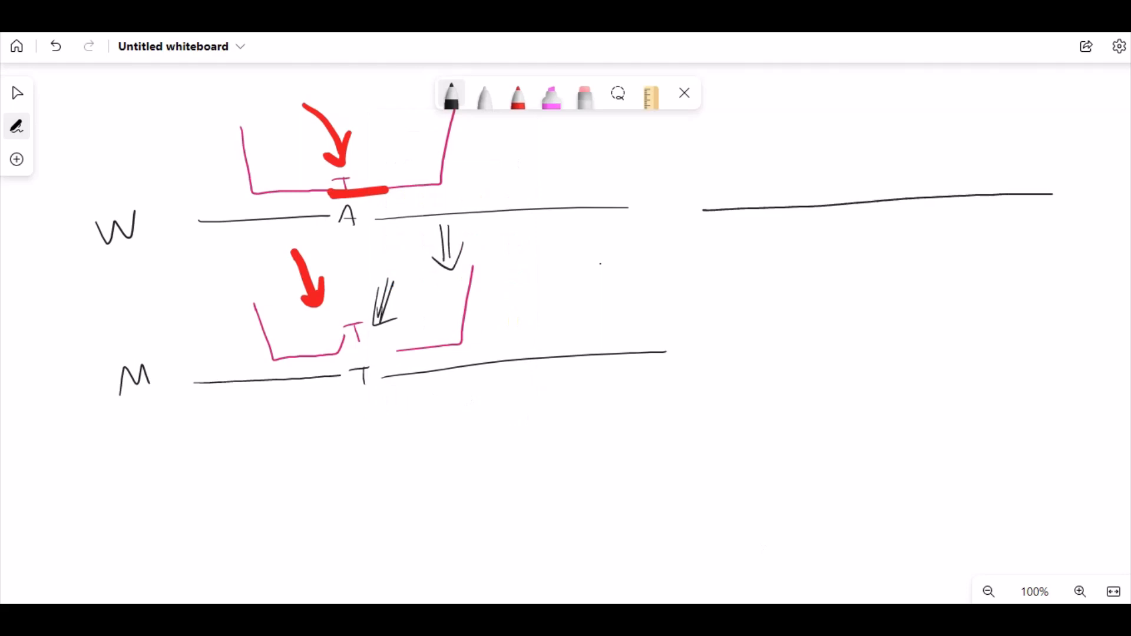
left_click_drag(653, 194, 695, 195)
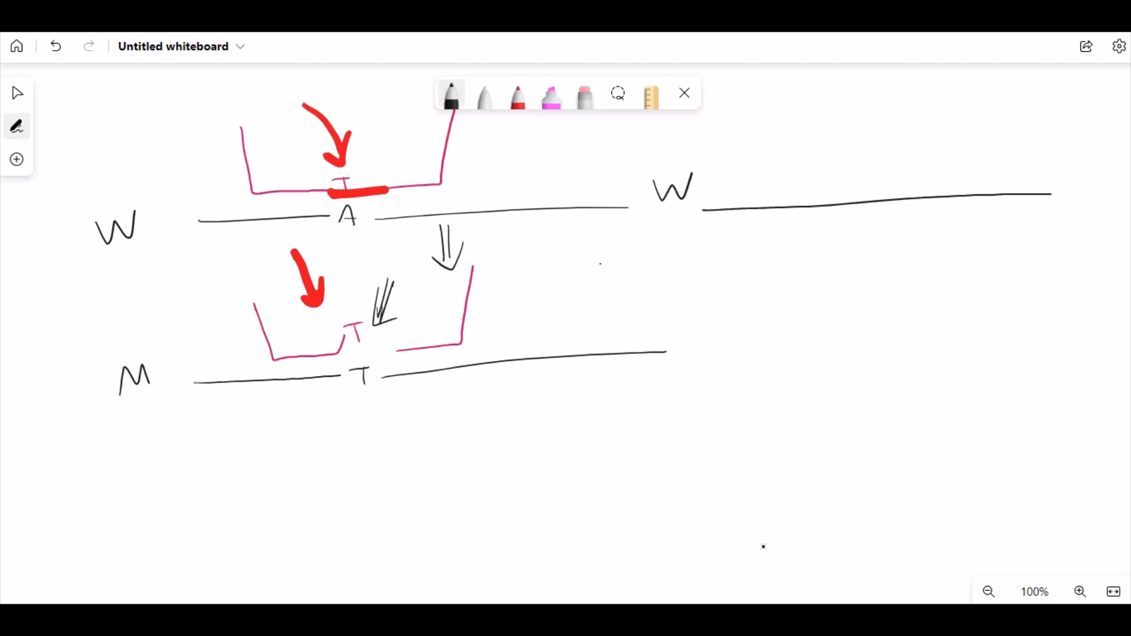
left_click_drag(690, 352, 736, 351)
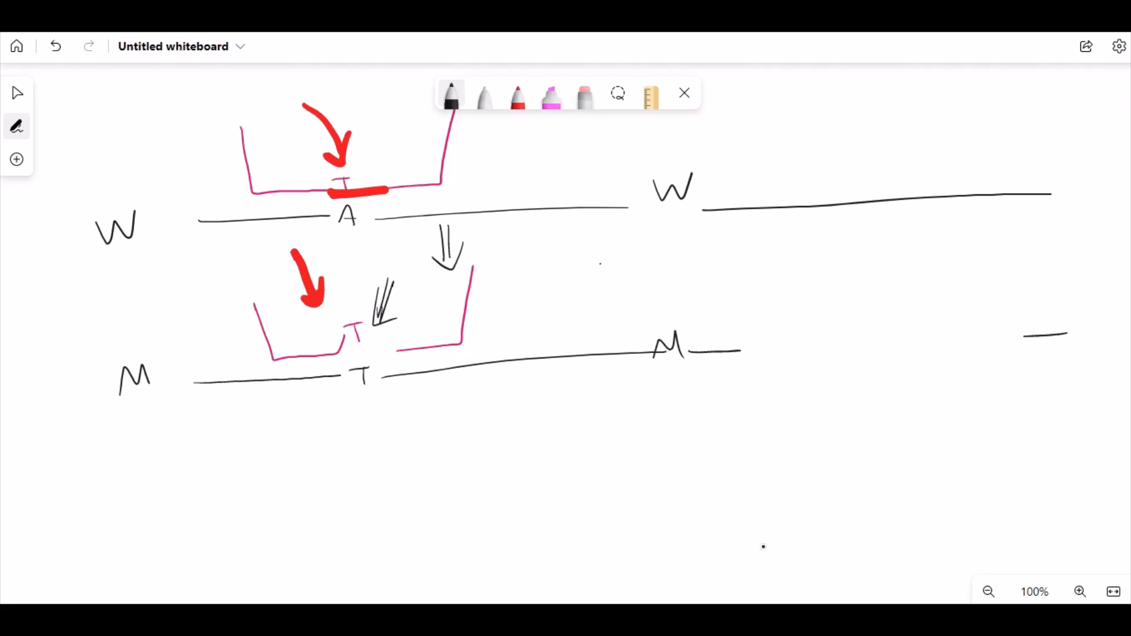
Step: Draw the lower mutant strand with a bent start, label it M, and switch to red for probes
left_click_drag(761, 400, 1013, 374)
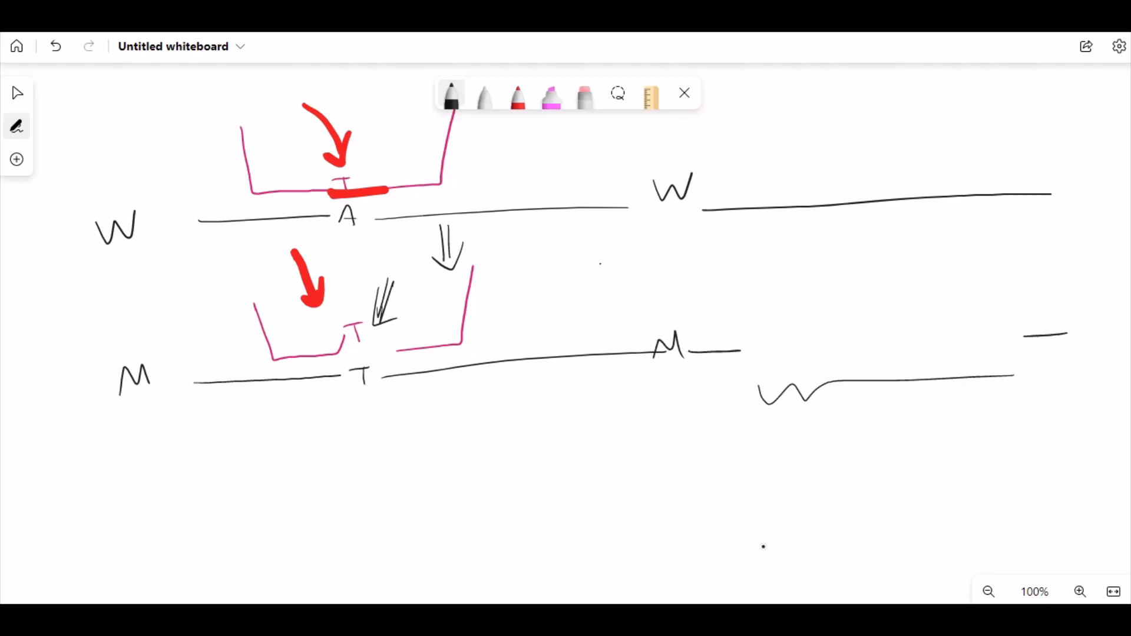
left_click_drag(776, 433, 729, 513)
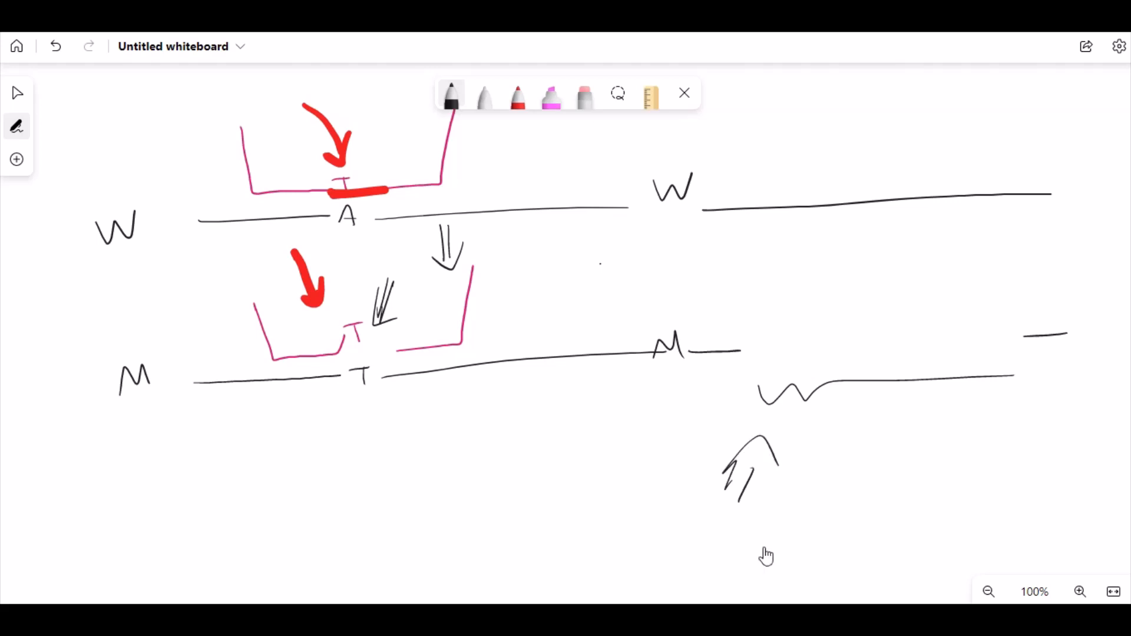
left_click(517, 95)
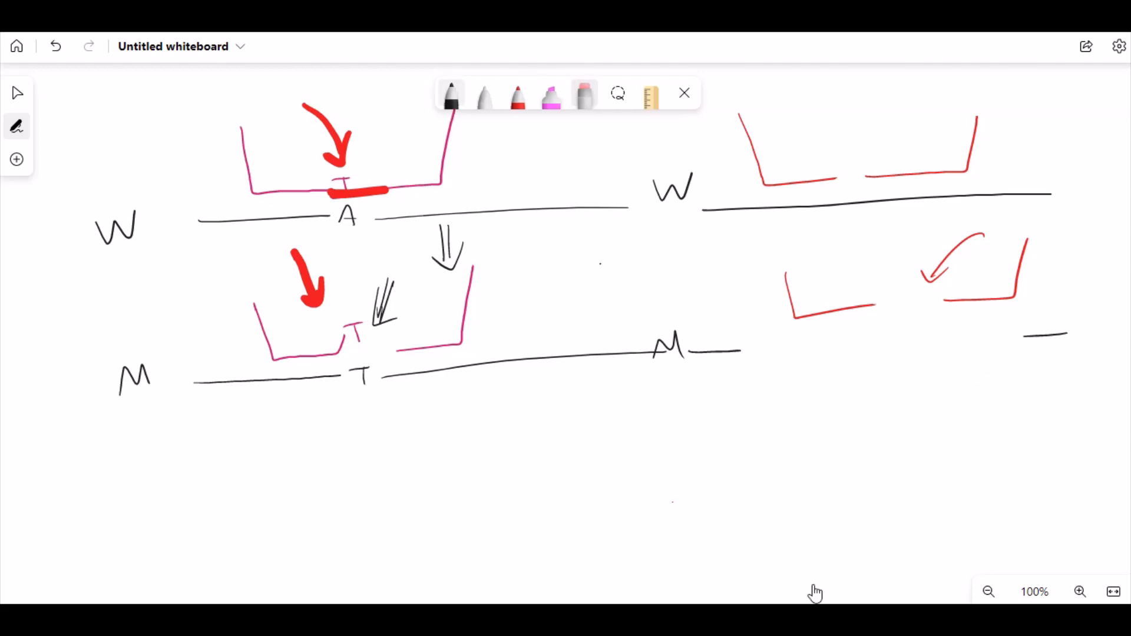
Step: Redraw the wavy mutant strand and join the two red wild-type probes into one
left_click_drag(776, 390, 963, 378)
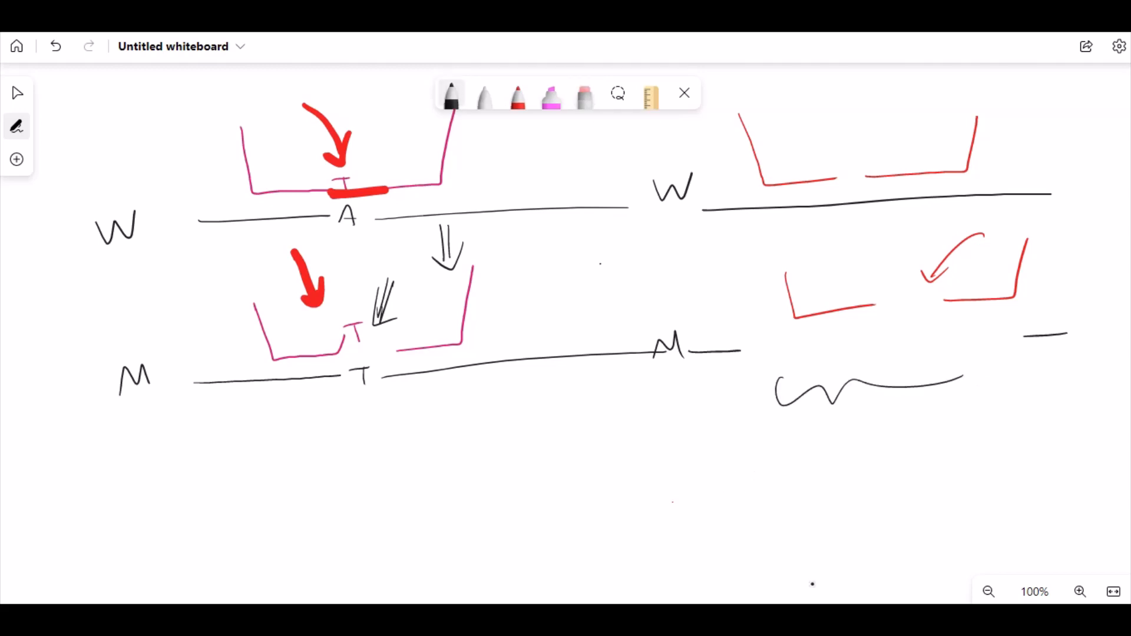
mouse_move(814, 591)
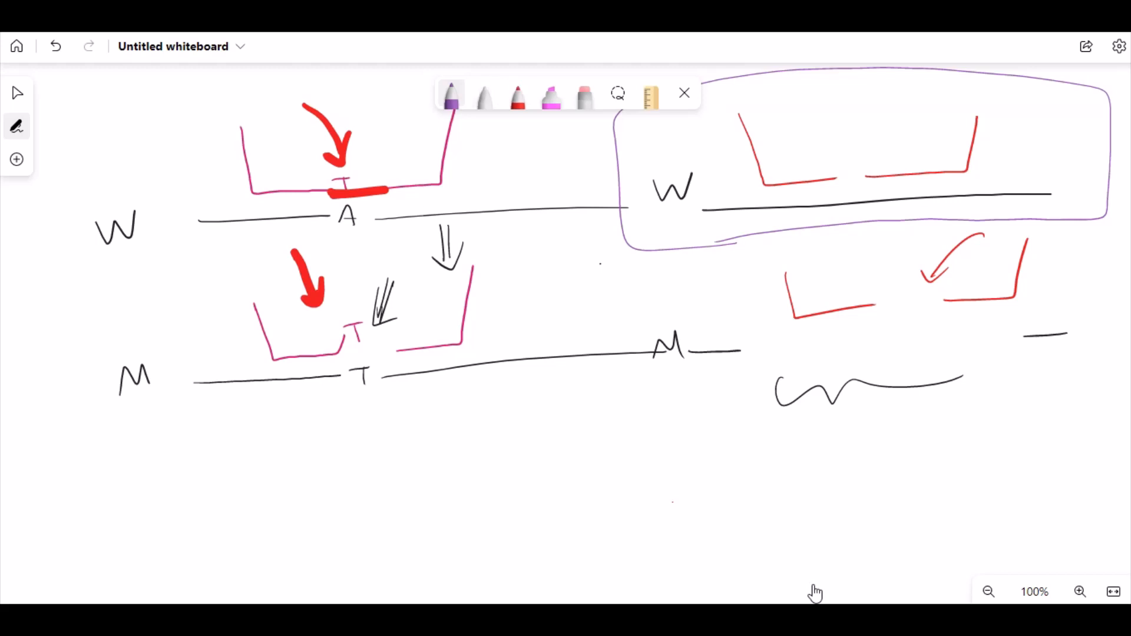
left_click(450, 95)
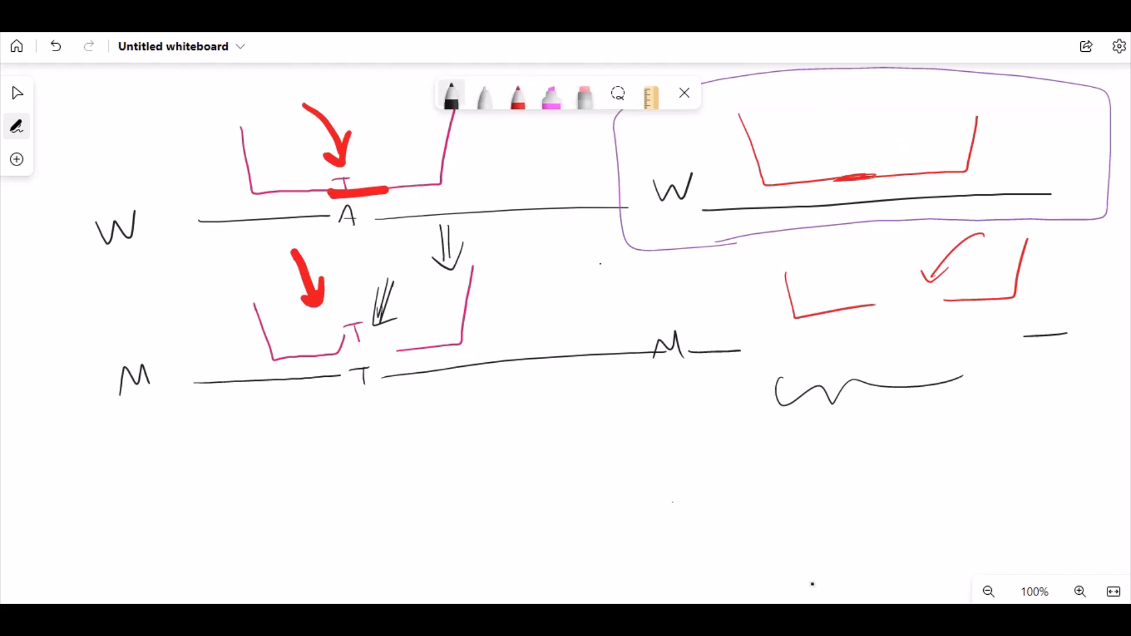
left_click_drag(758, 109, 762, 140)
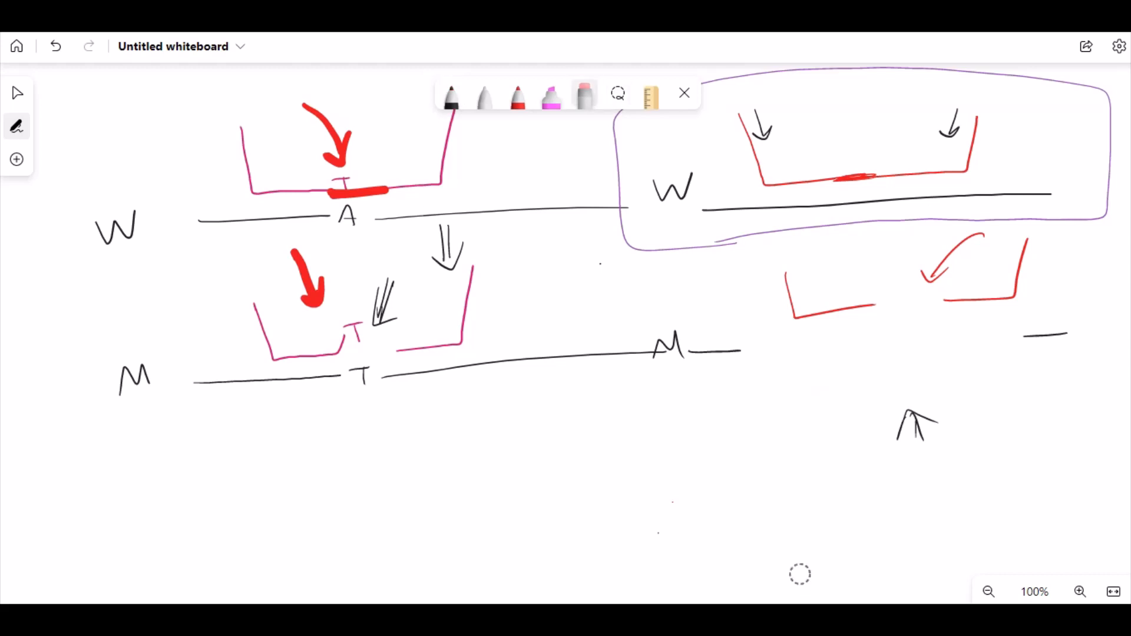
Step: Redraw the mutant strand, clear the whole board, and sketch a fresh black L-shaped probe
left_click(451, 94)
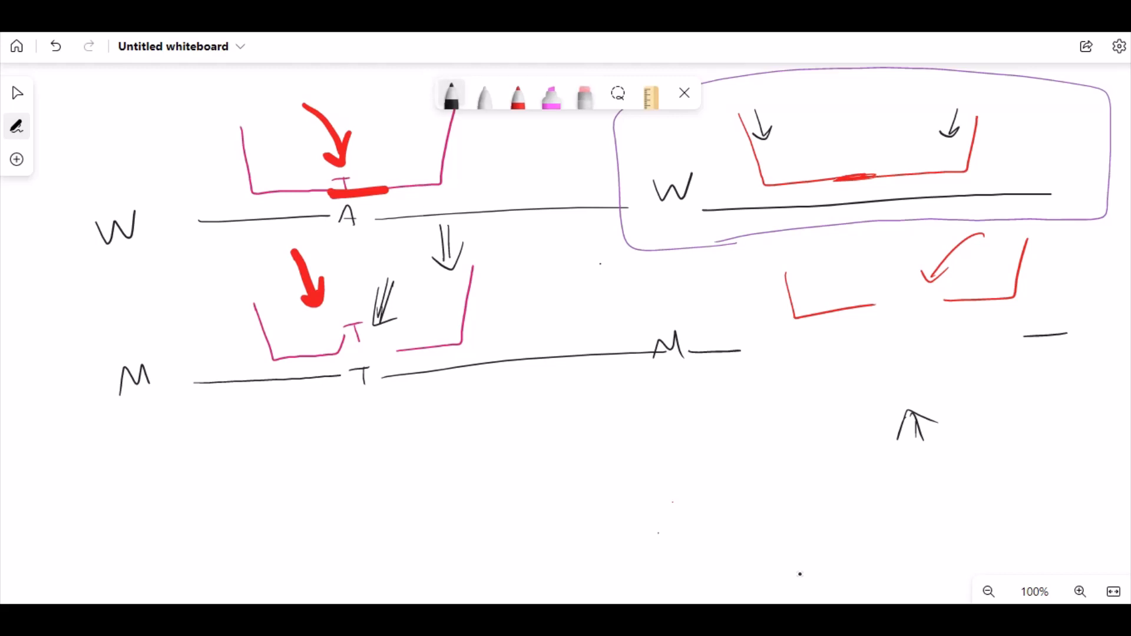
left_click_drag(758, 390, 970, 378)
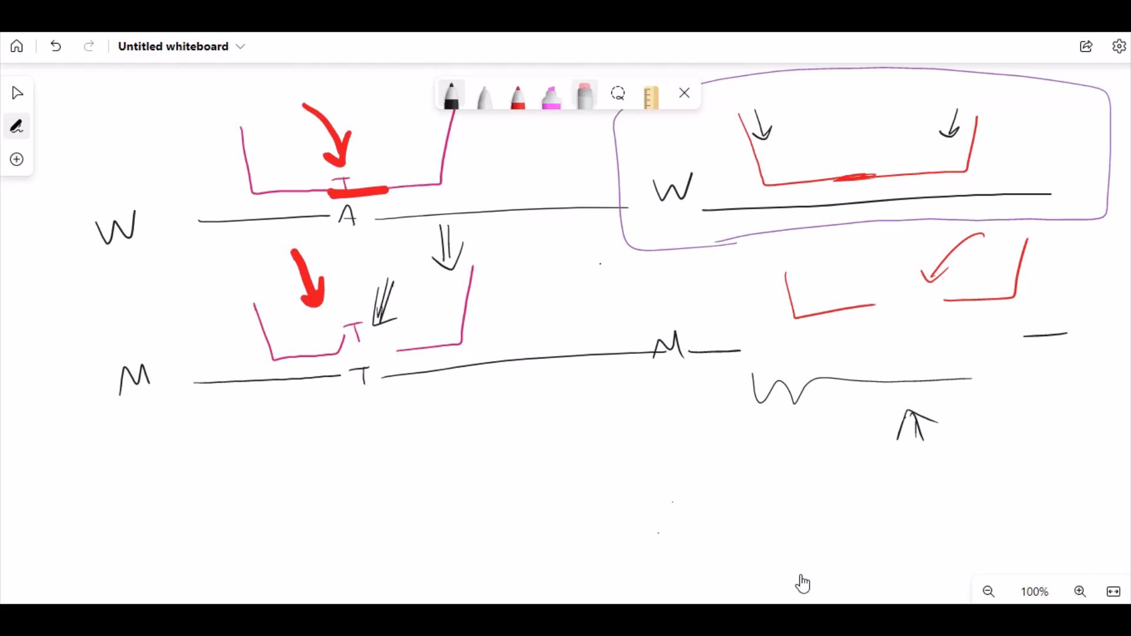
left_click(616, 92)
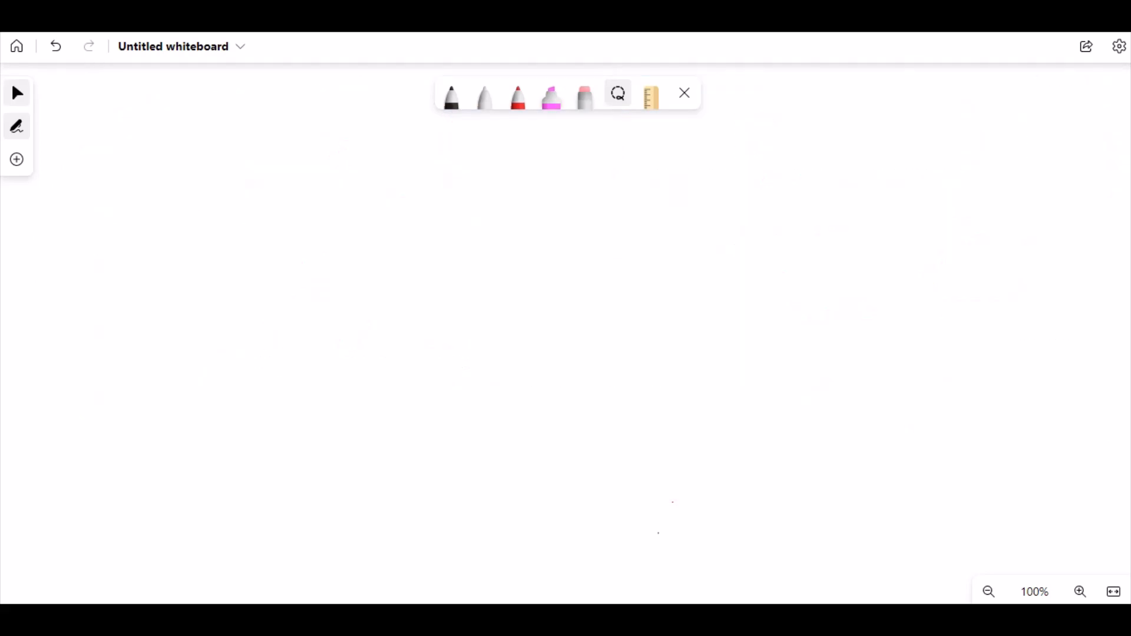
left_click_drag(404, 223, 567, 319)
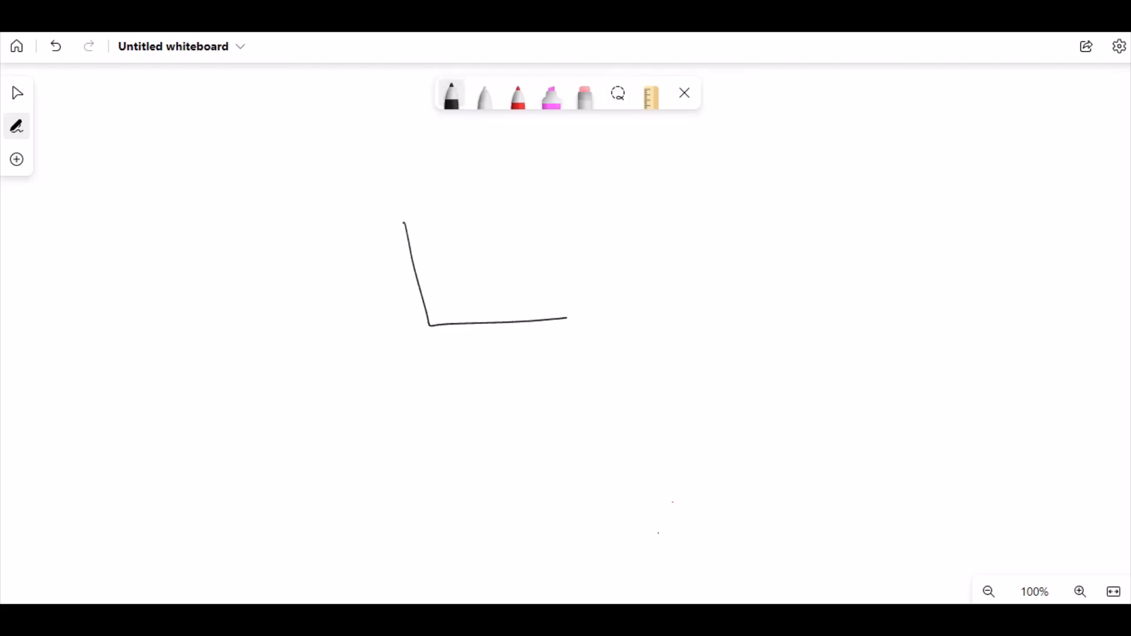